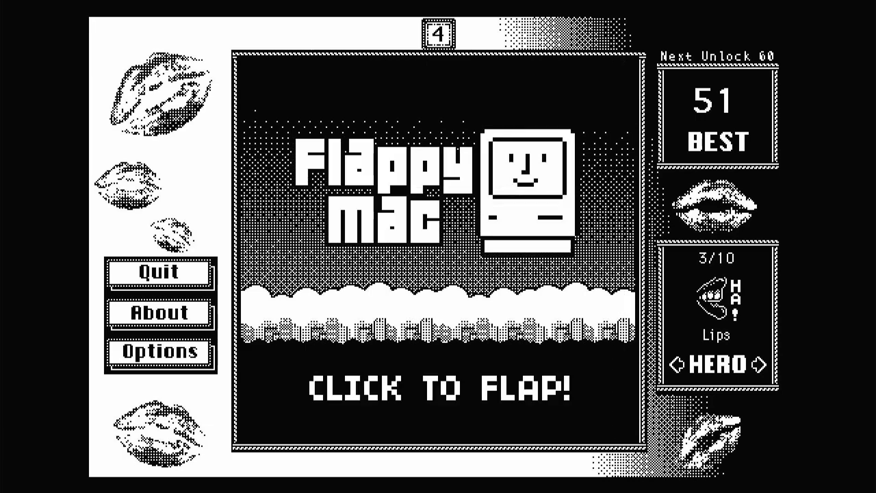
Quit Flappy Mac and show the Beyond Dark Castle folder from System 6 Apps
{"action": "left_click", "coordinate": [159, 312]}
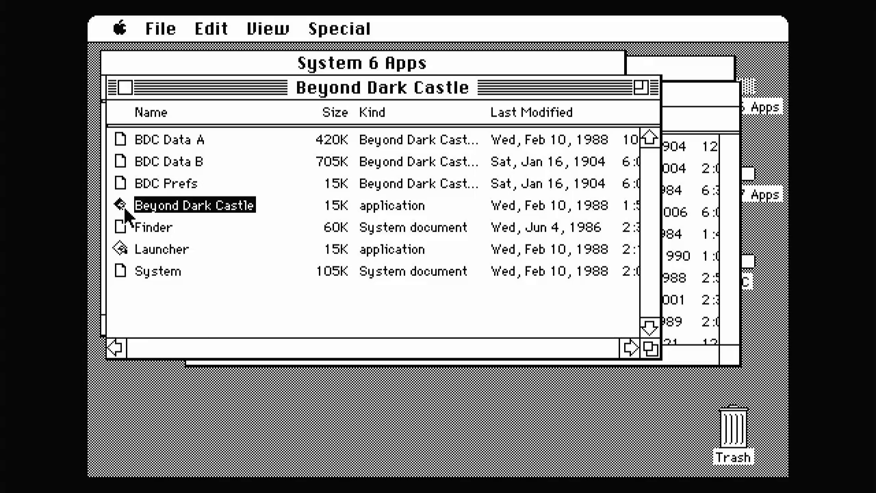
Launch the Beyond Dark Castle application from its folder window
{"action": "double_click", "coordinate": [194, 204]}
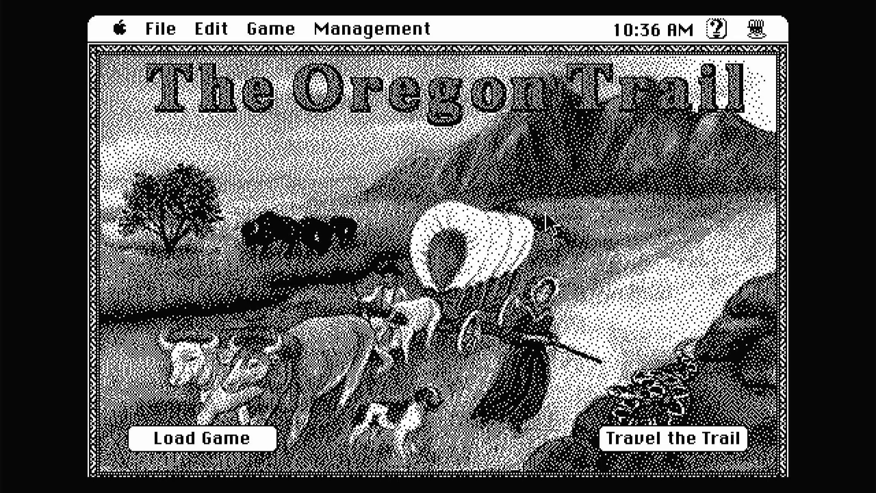
{"action": "mouse_move", "coordinate": [626, 441]}
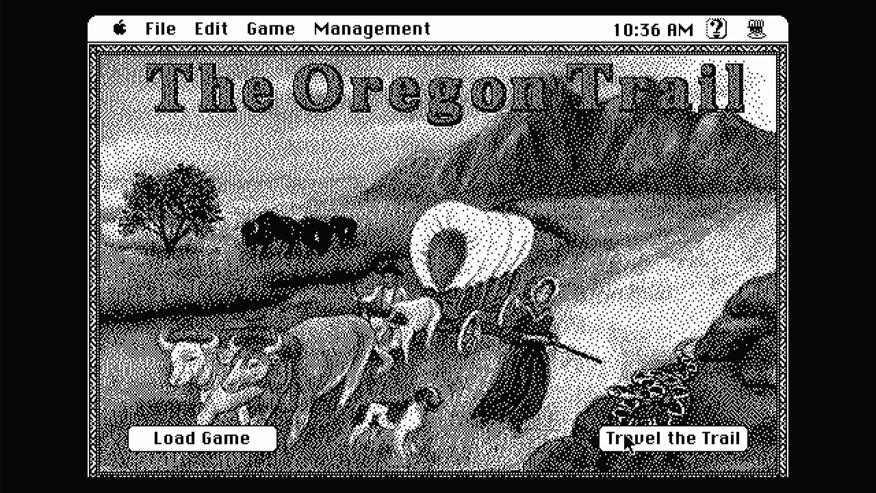
Start Travel the Trail, pass the welcome, and enter leader name '1bit' as Banker
{"action": "left_click", "coordinate": [672, 438]}
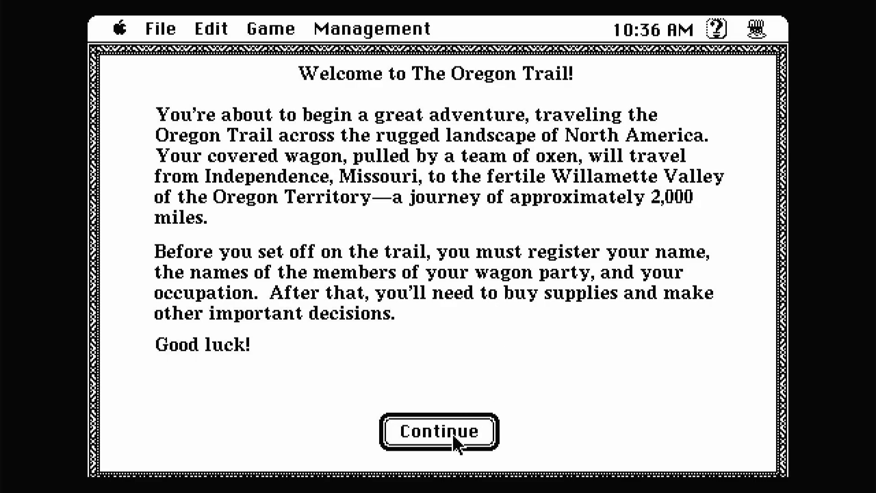
{"action": "mouse_move", "coordinate": [424, 425]}
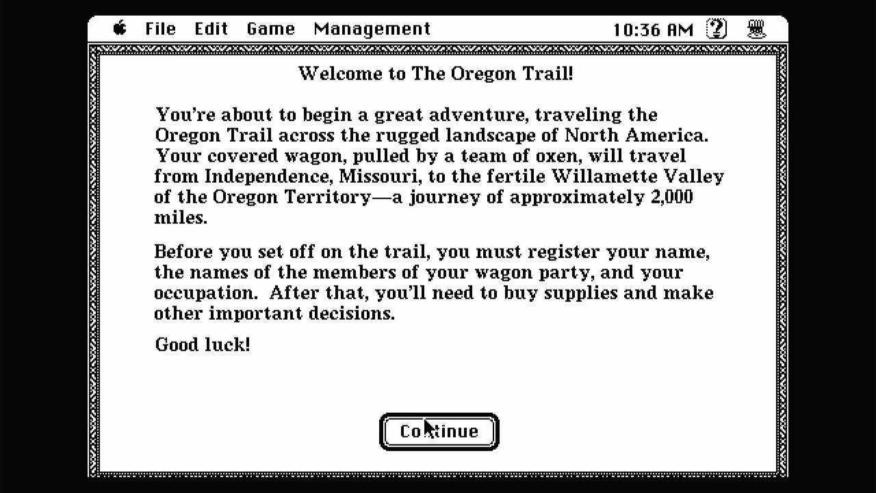
{"action": "left_click", "coordinate": [438, 431]}
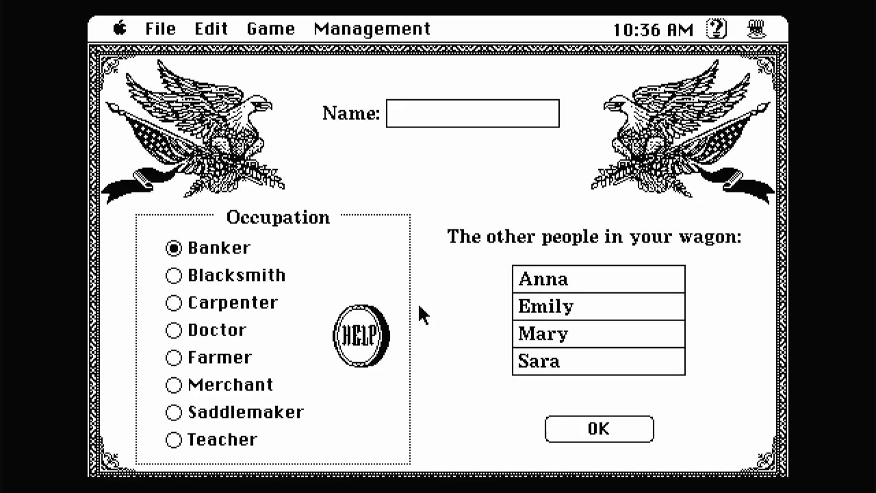
{"action": "type", "text": "1"}
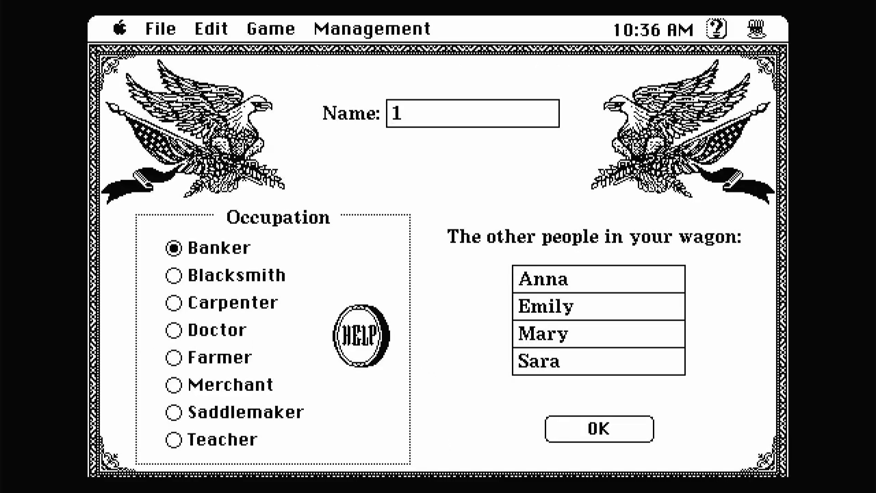
{"action": "type", "text": "bit"}
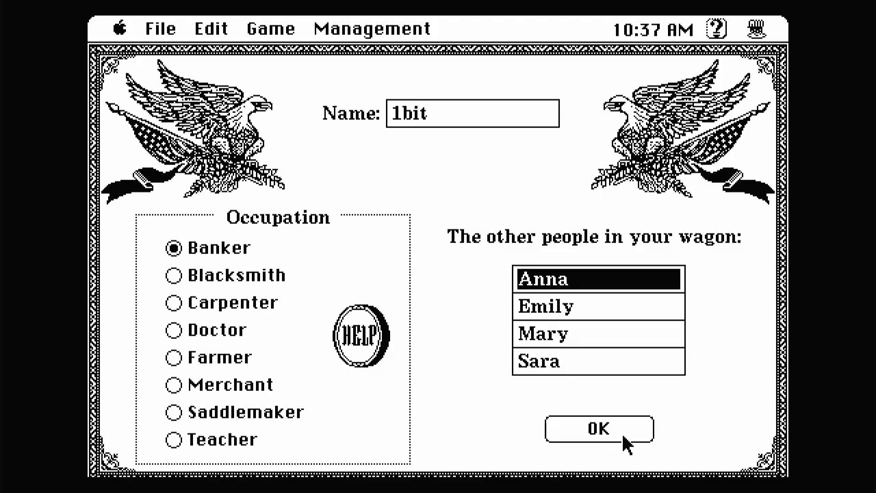
Confirm the wagon party, buy the store supplies, and choose a June departure
{"action": "left_click", "coordinate": [598, 428]}
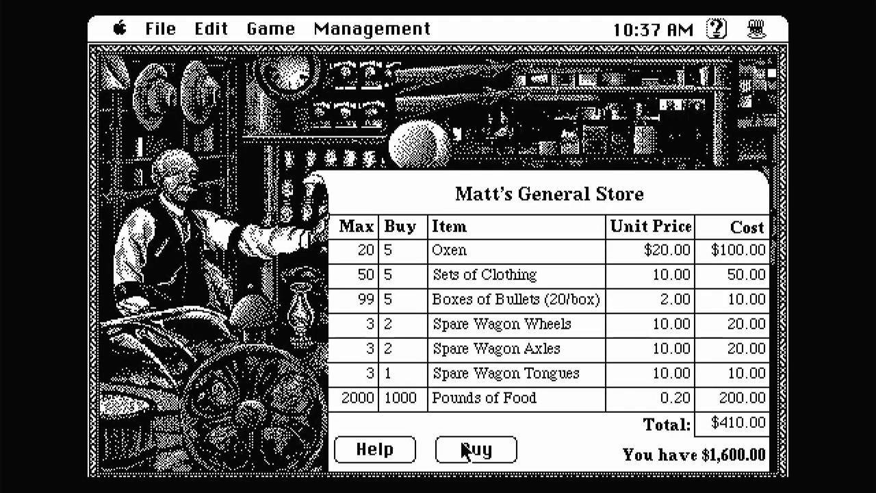
{"action": "left_click", "coordinate": [475, 449]}
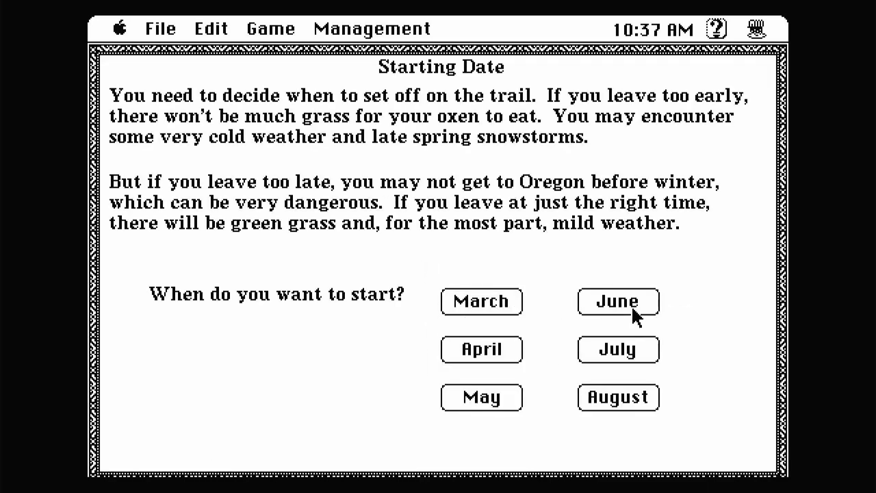
{"action": "left_click", "coordinate": [617, 301]}
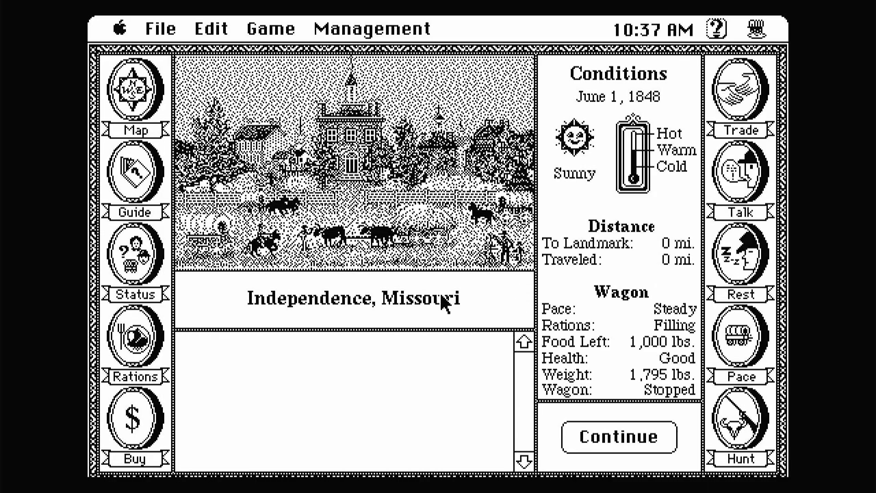
Travel 102 miles to the Kansas River and attempt to ford it
{"action": "left_click", "coordinate": [618, 436]}
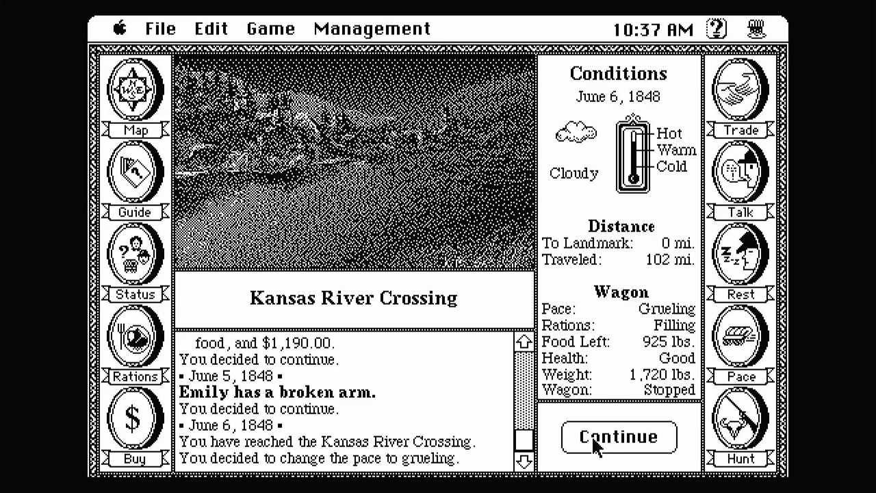
{"action": "left_click", "coordinate": [618, 436]}
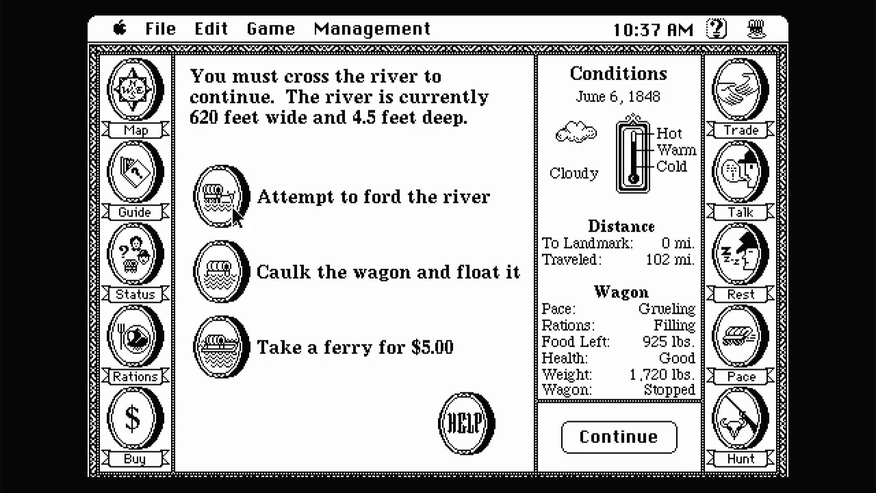
{"action": "left_click", "coordinate": [219, 197]}
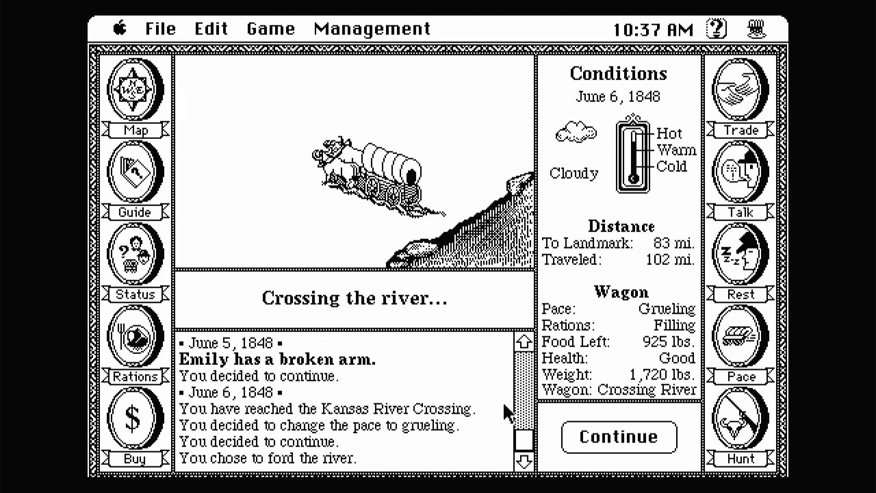